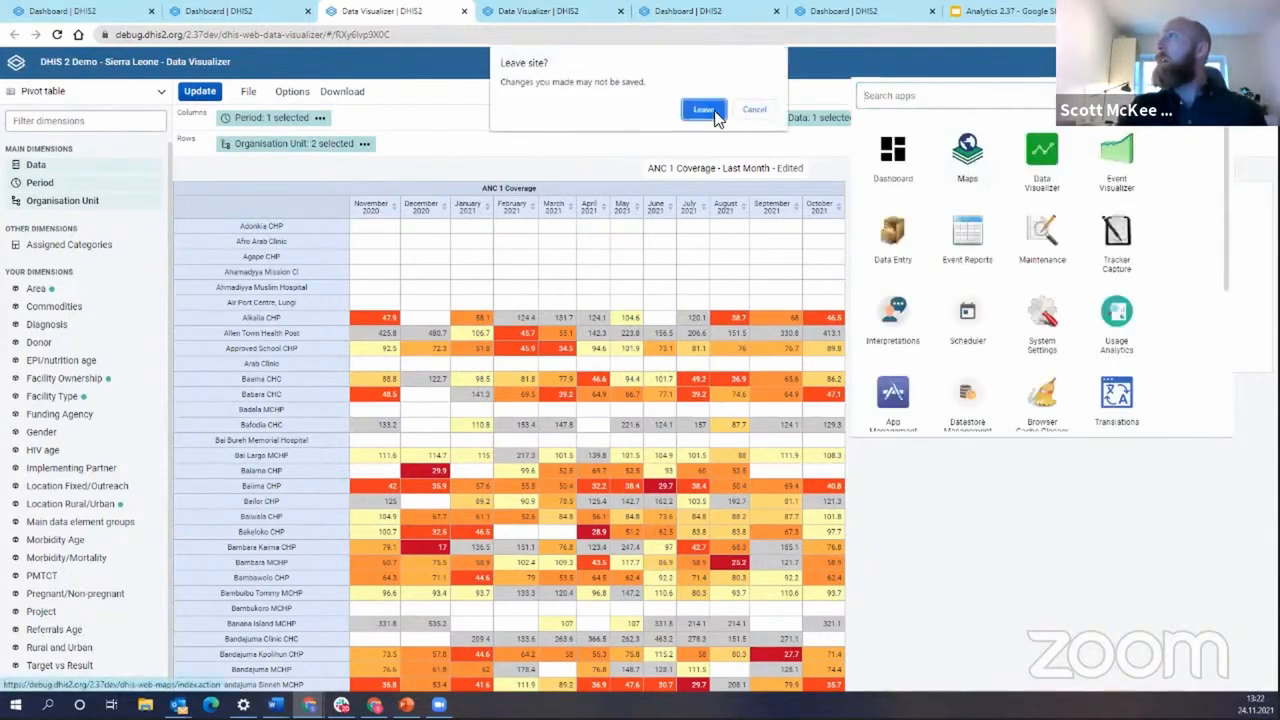
Step: Leave the unsaved pivot table and switch to the Maps app
left_click(704, 108)
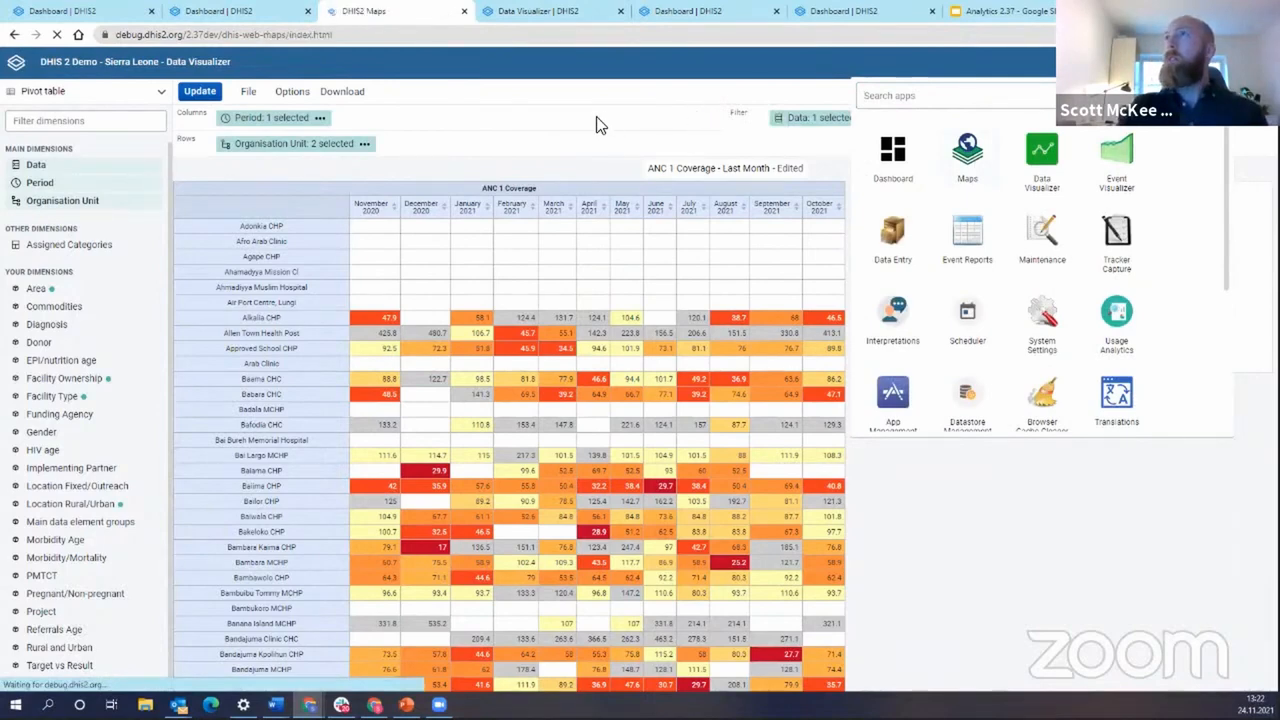
left_click(968, 156)
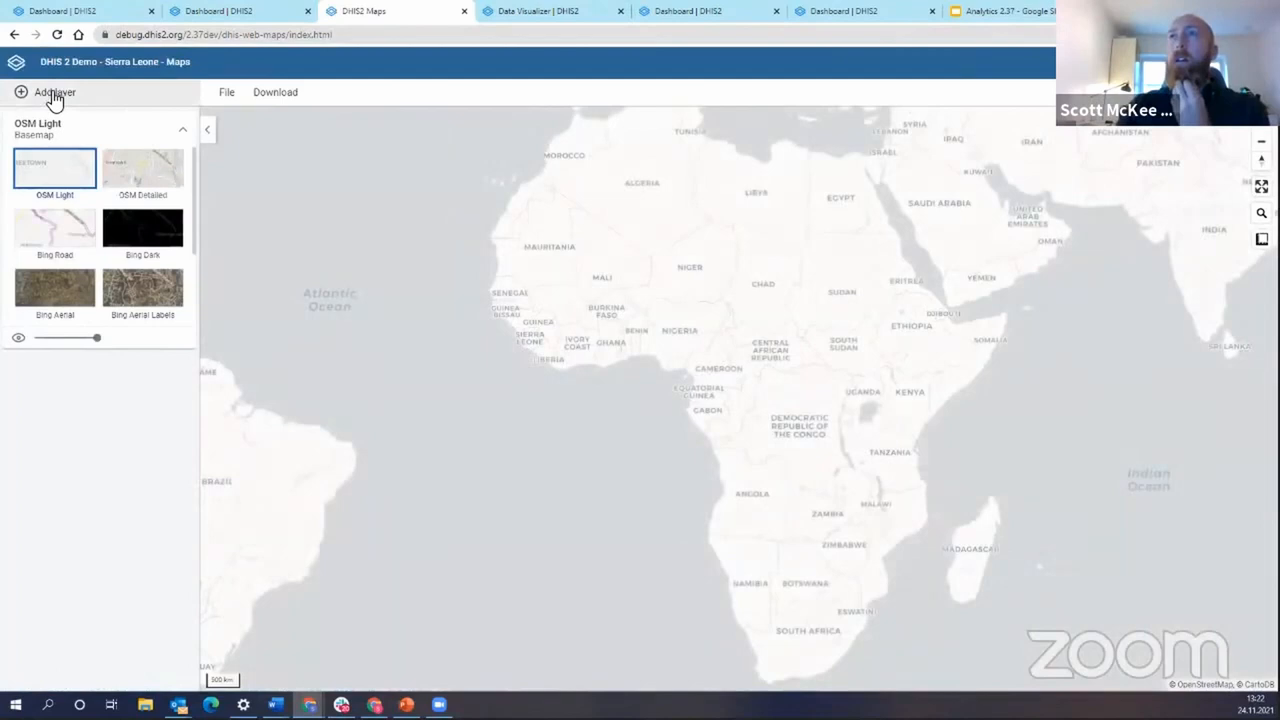
Step: Begin a new Facilities layer from the Add layer menu
left_click(56, 92)
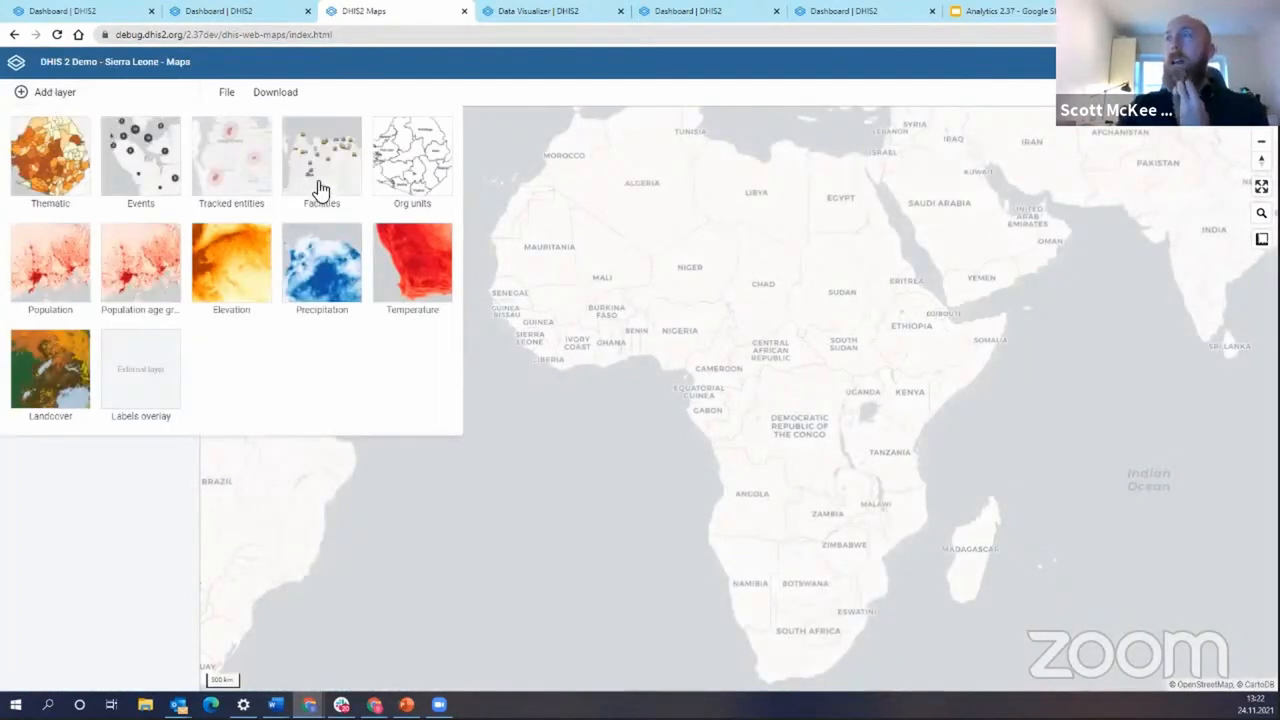
mouse_move(340, 184)
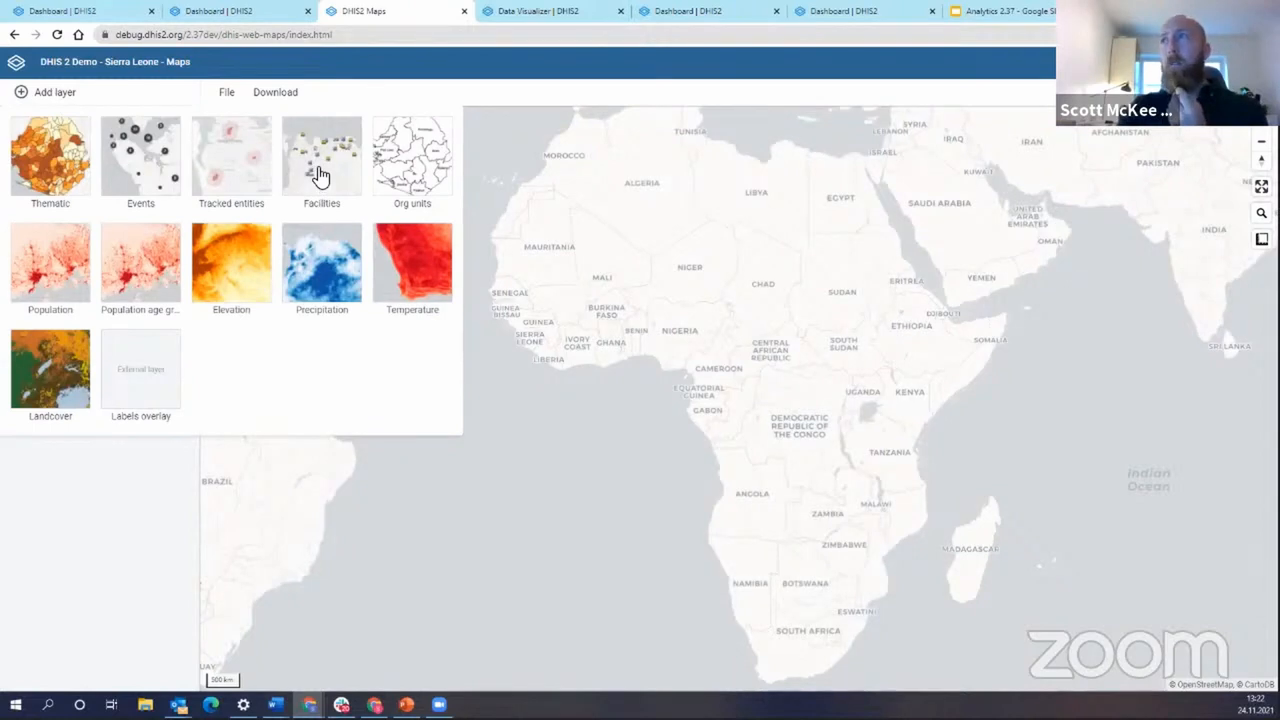
left_click(320, 156)
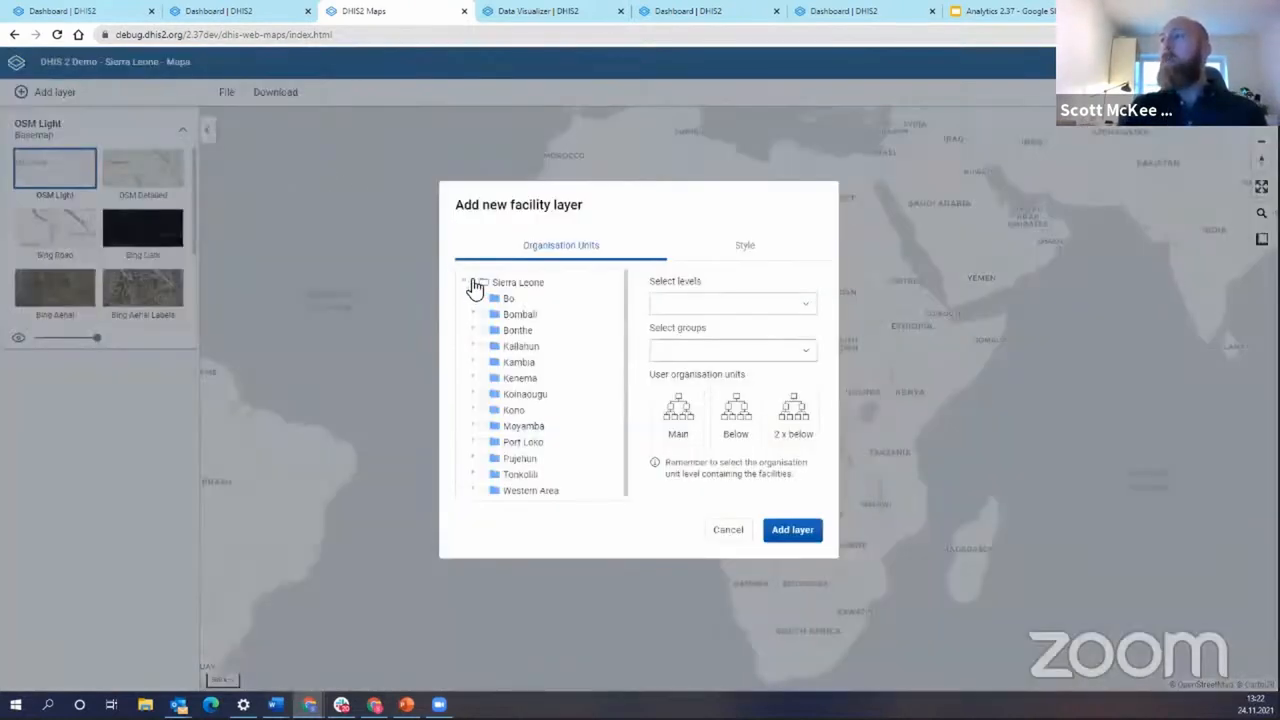
Step: Target Sierra Leone at Facility level, limited to the Clinic group
left_click(478, 282)
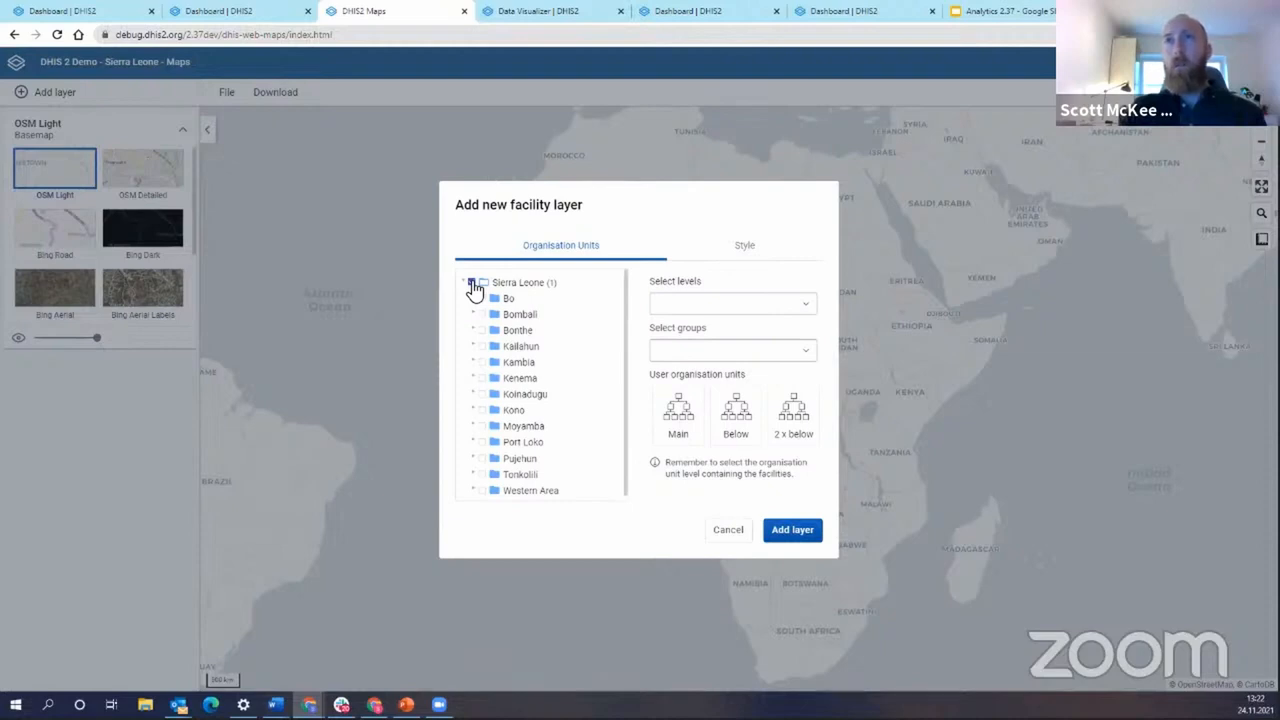
left_click(472, 282)
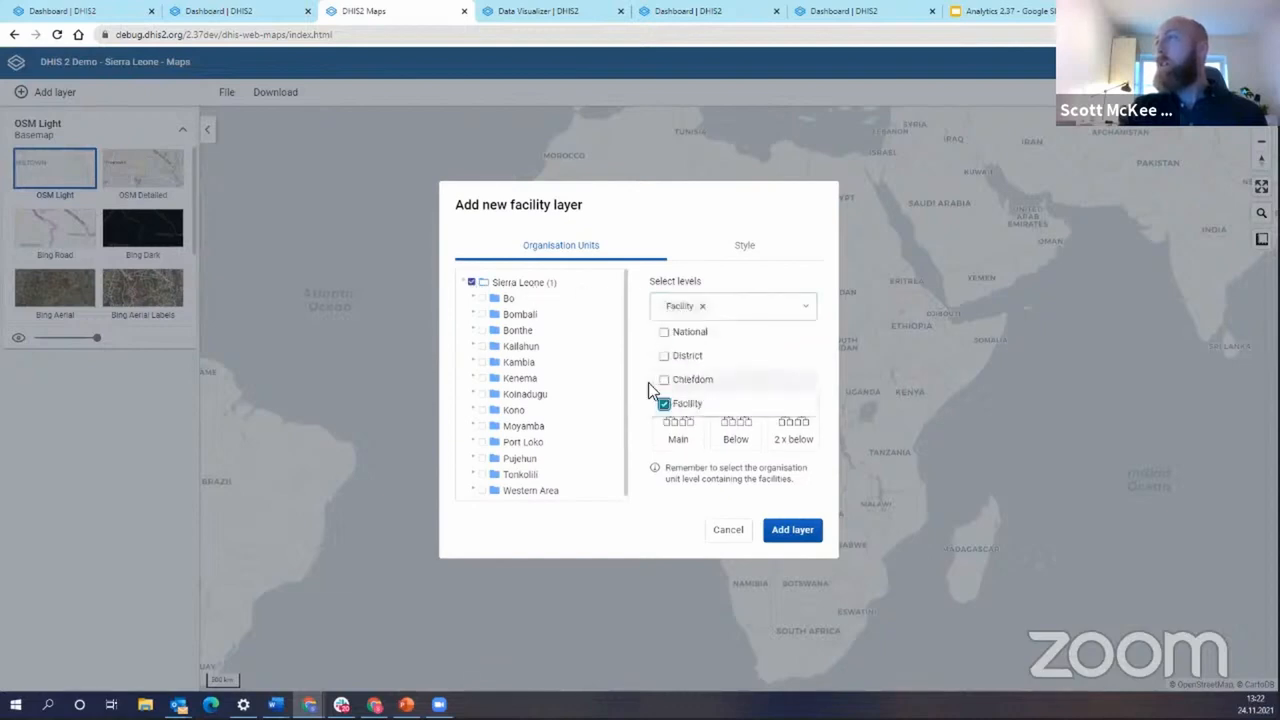
left_click(730, 356)
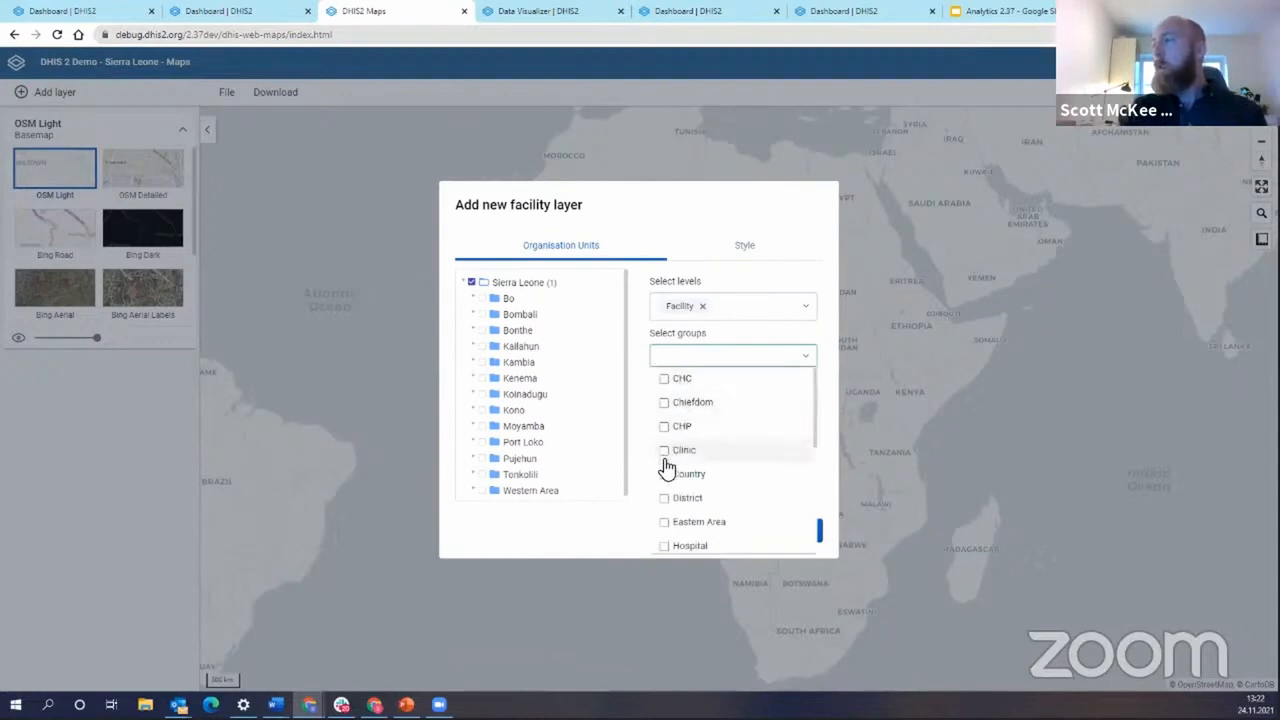
left_click(684, 450)
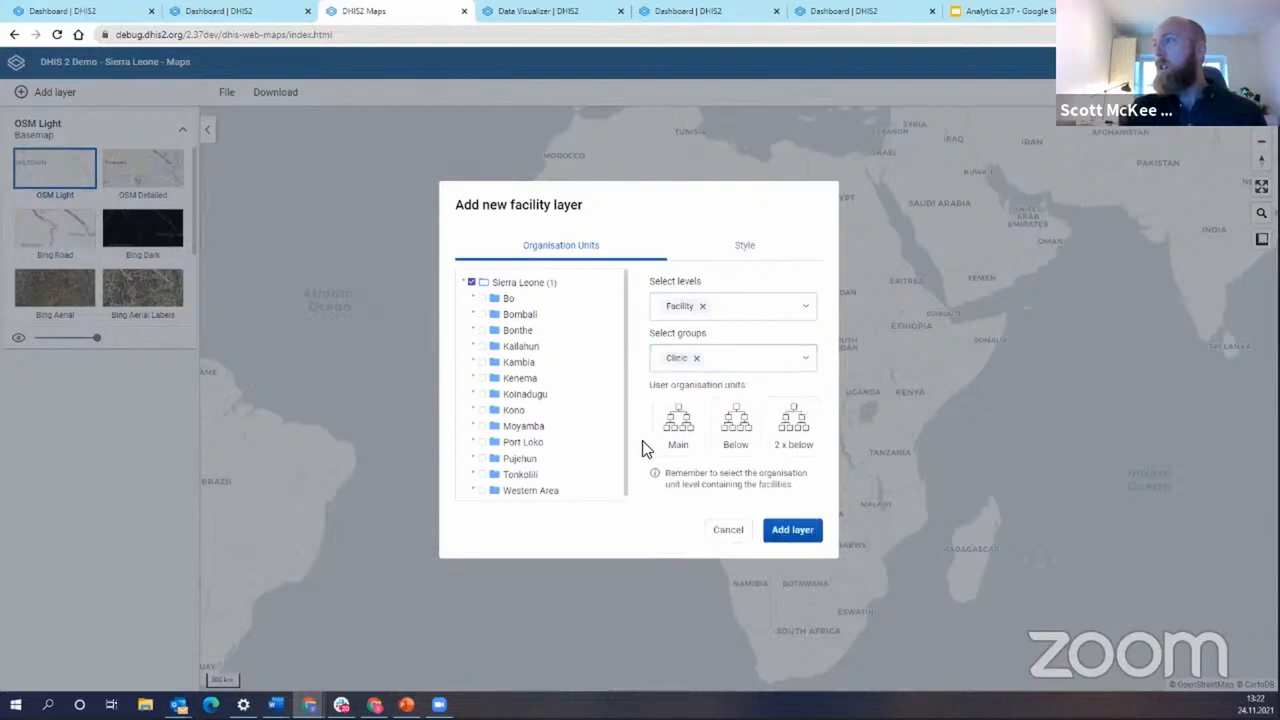
left_click(744, 244)
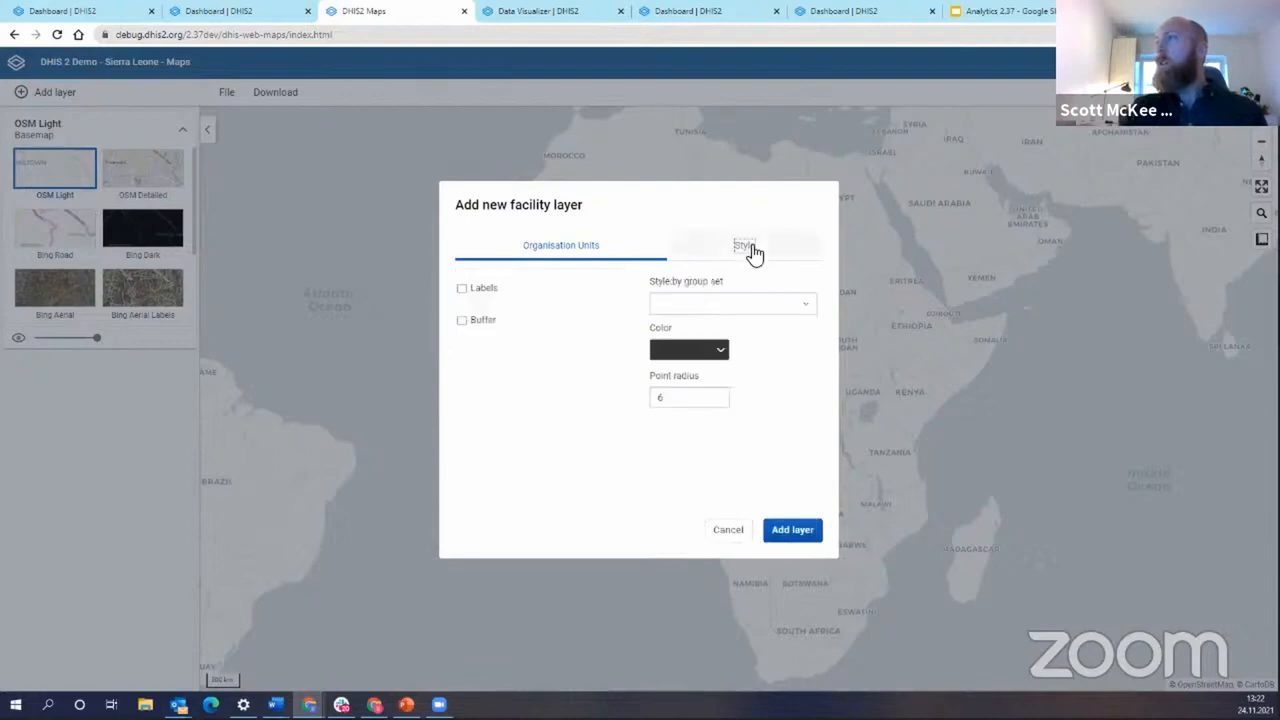
Step: Style facilities by the Facility Ownership group set and add the layer to the map
left_click(744, 244)
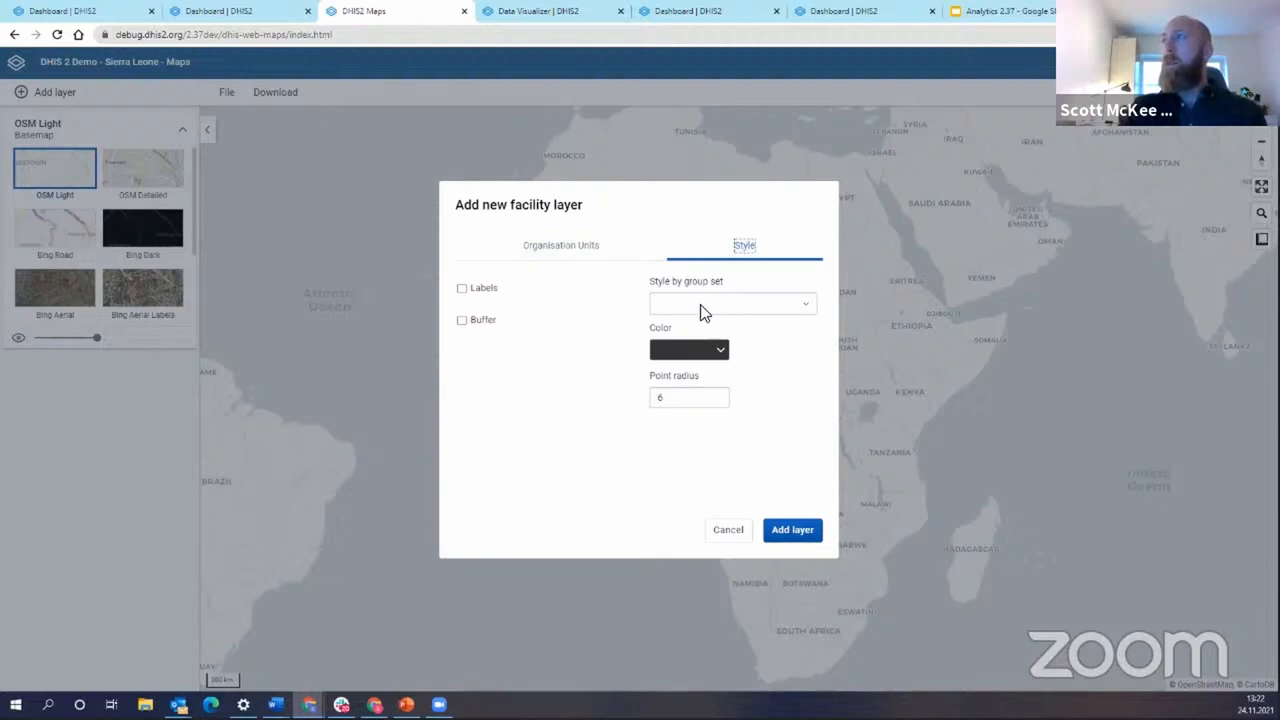
left_click(732, 304)
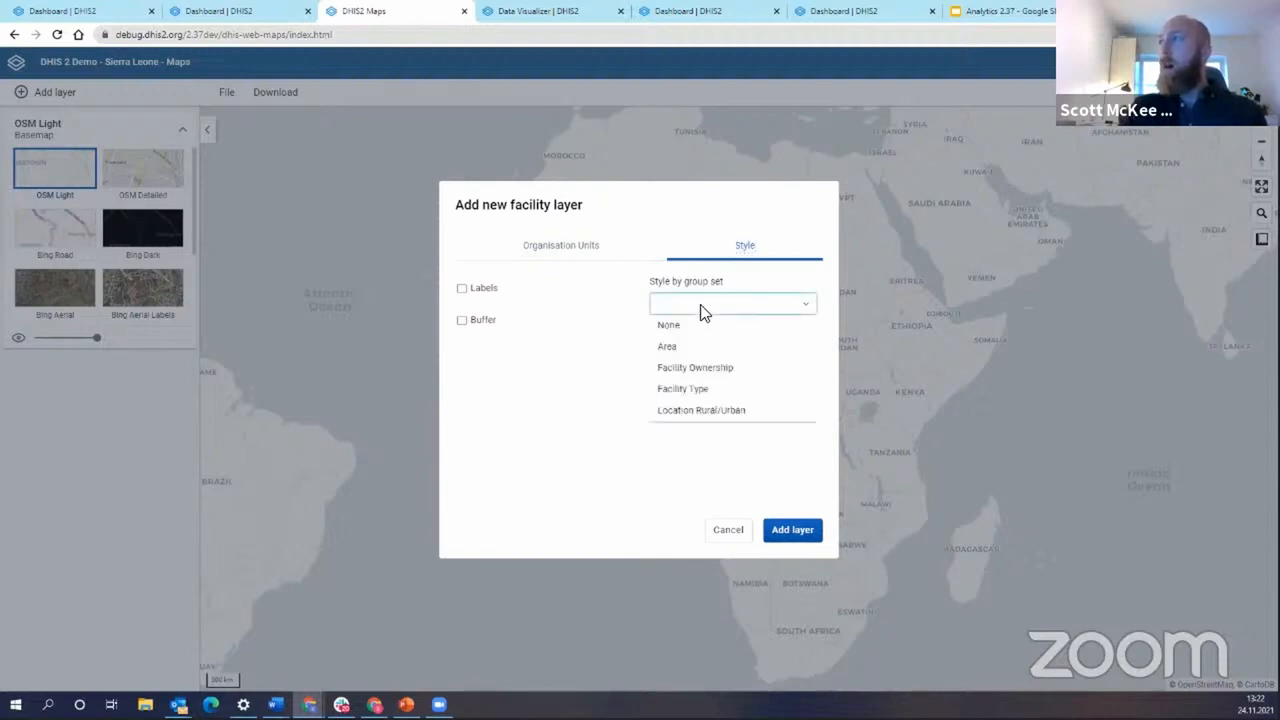
mouse_move(696, 360)
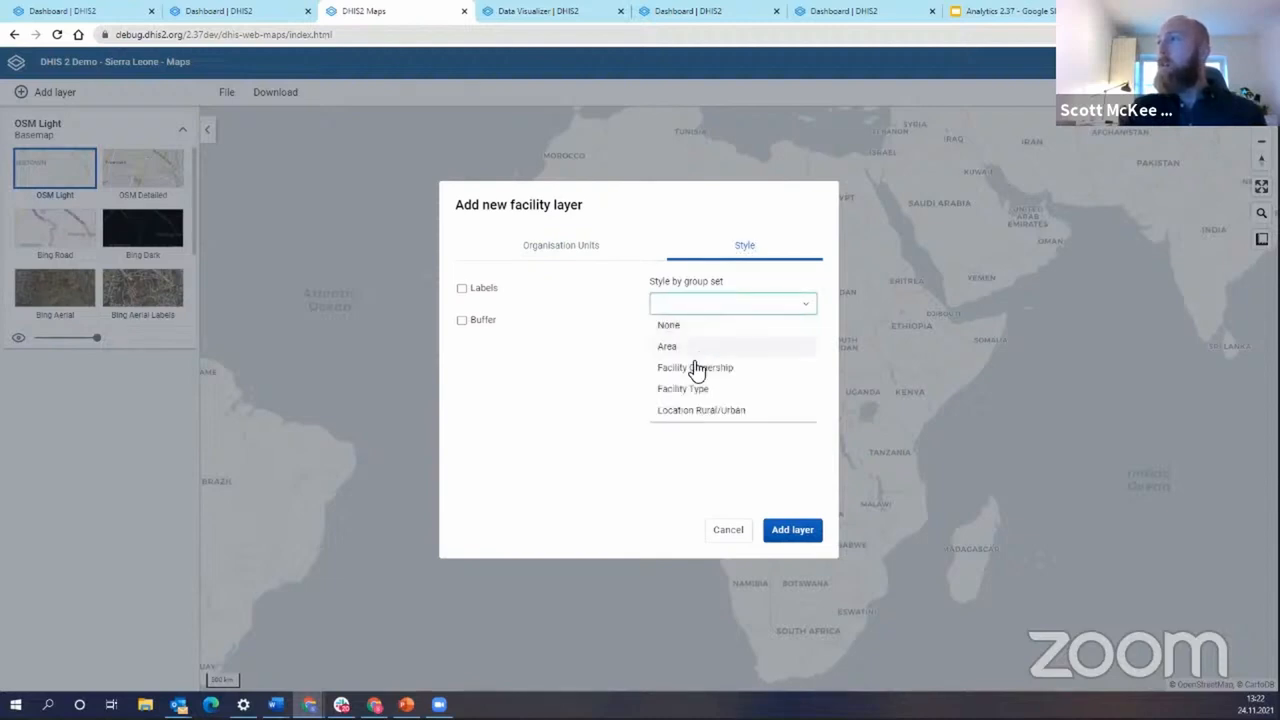
left_click(694, 368)
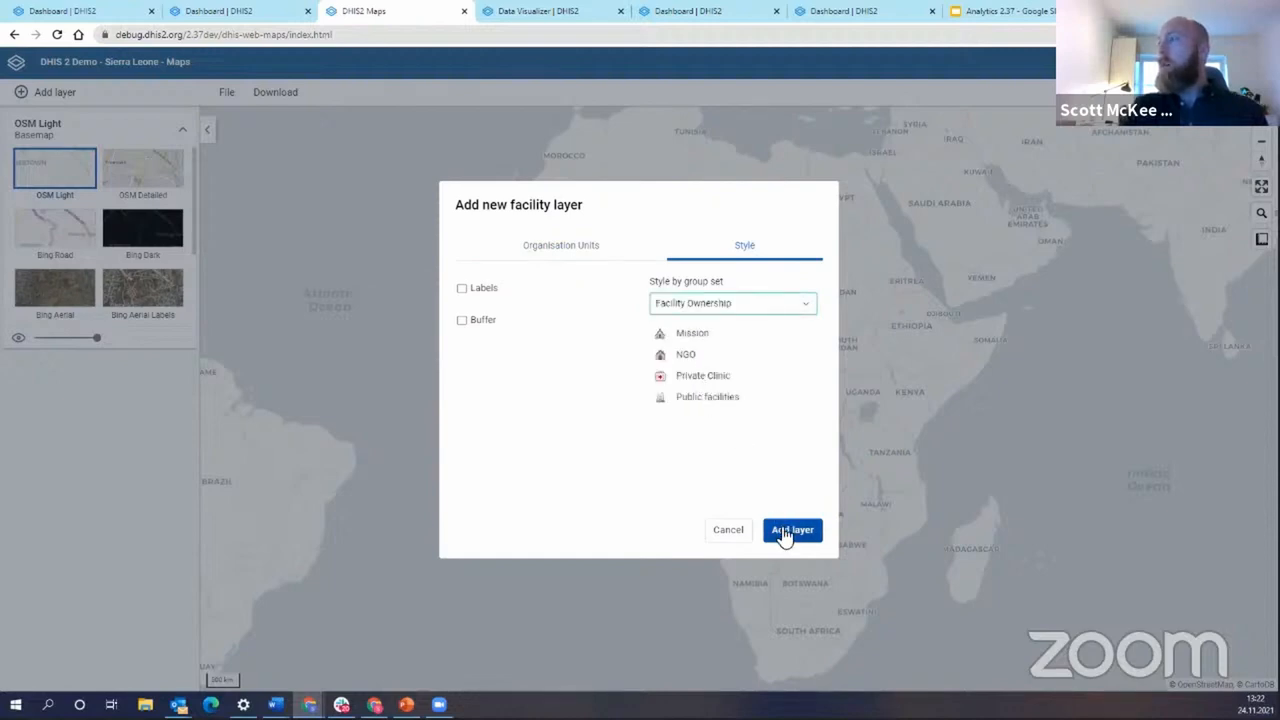
left_click(792, 528)
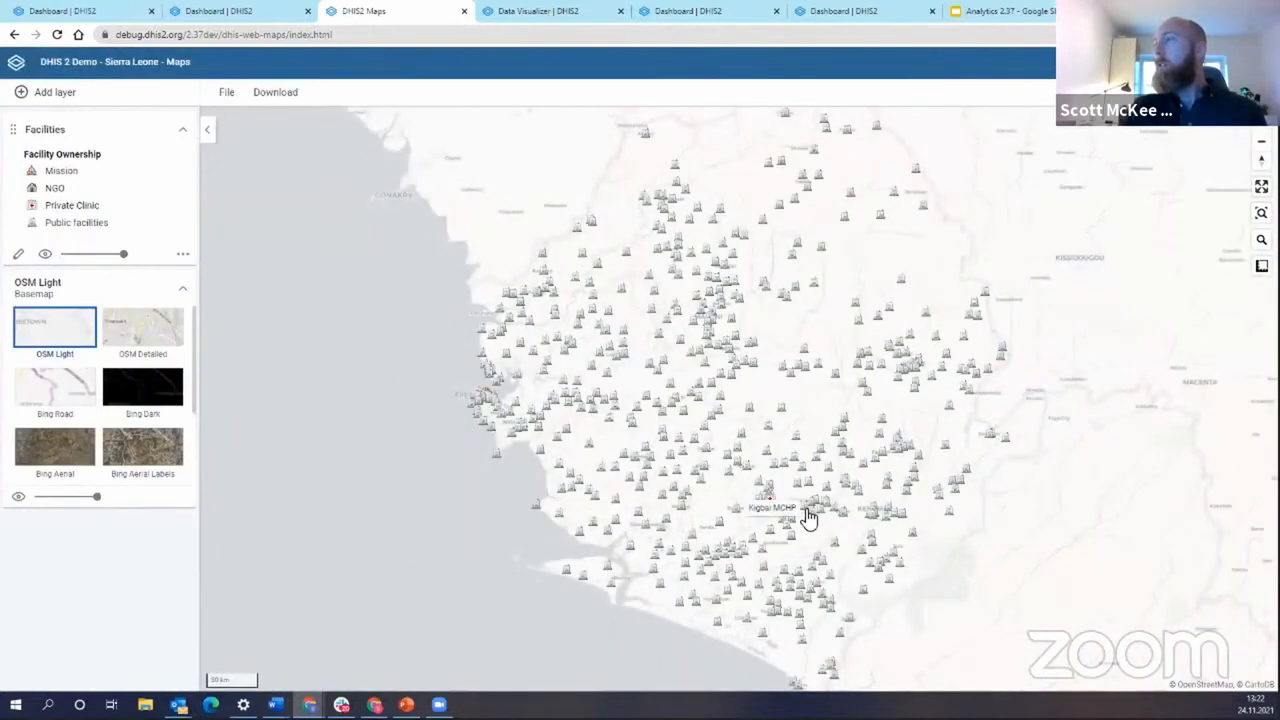
mouse_move(720, 282)
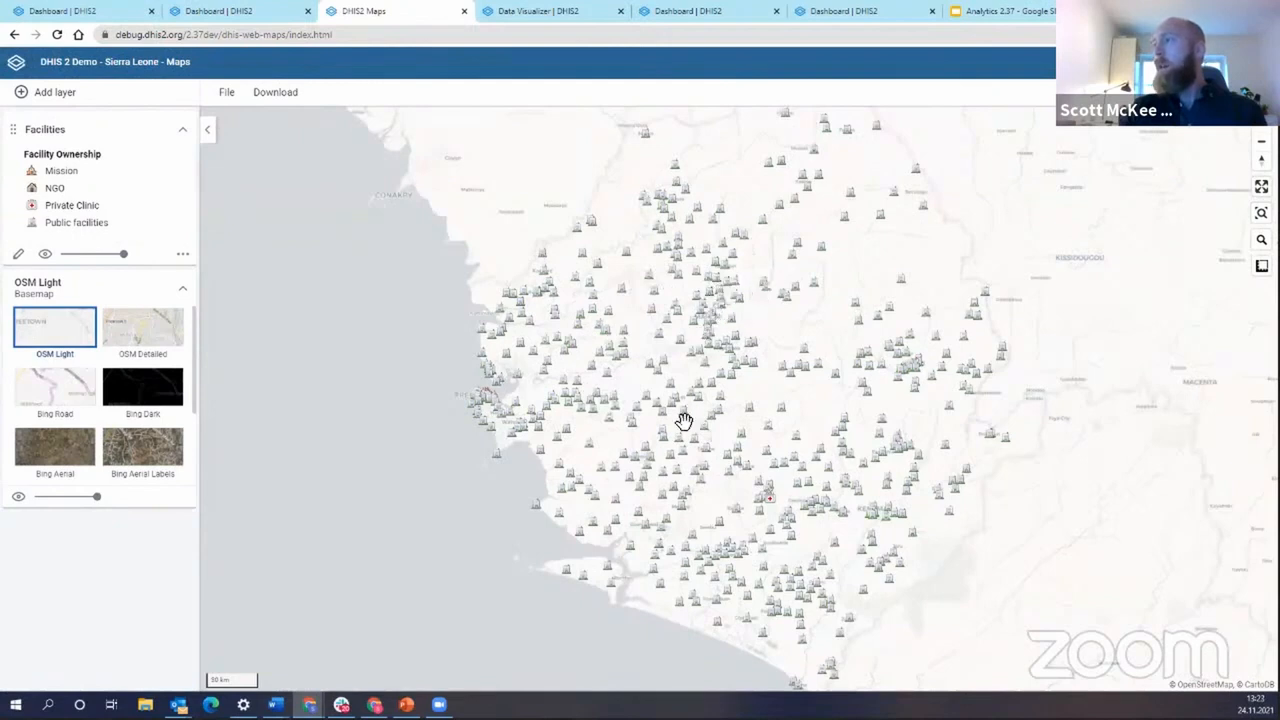
mouse_move(680, 444)
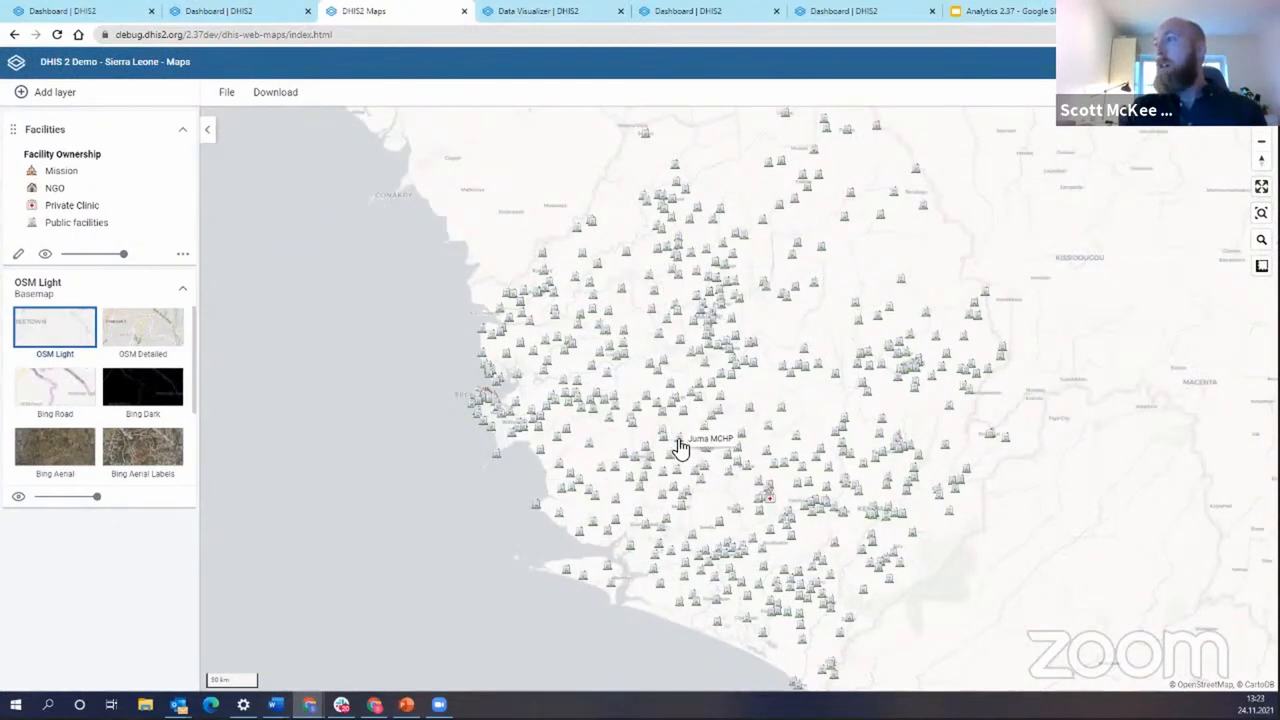
mouse_move(148, 180)
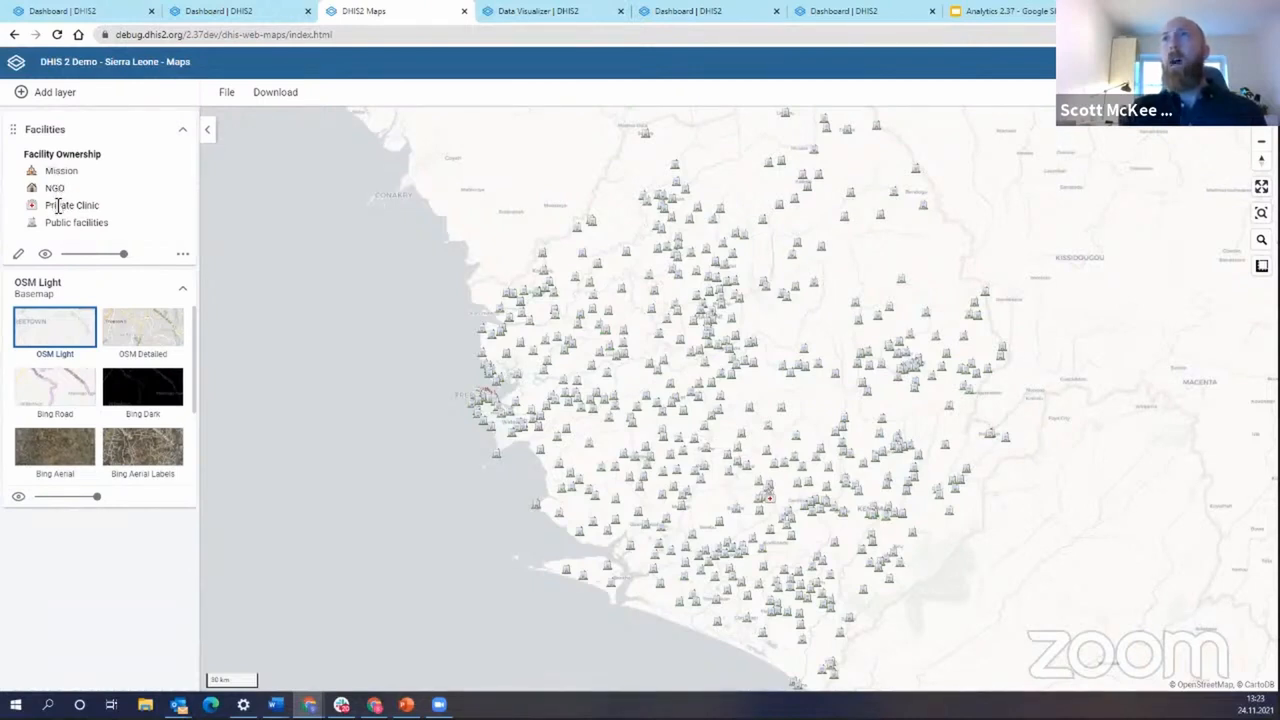
mouse_move(736, 438)
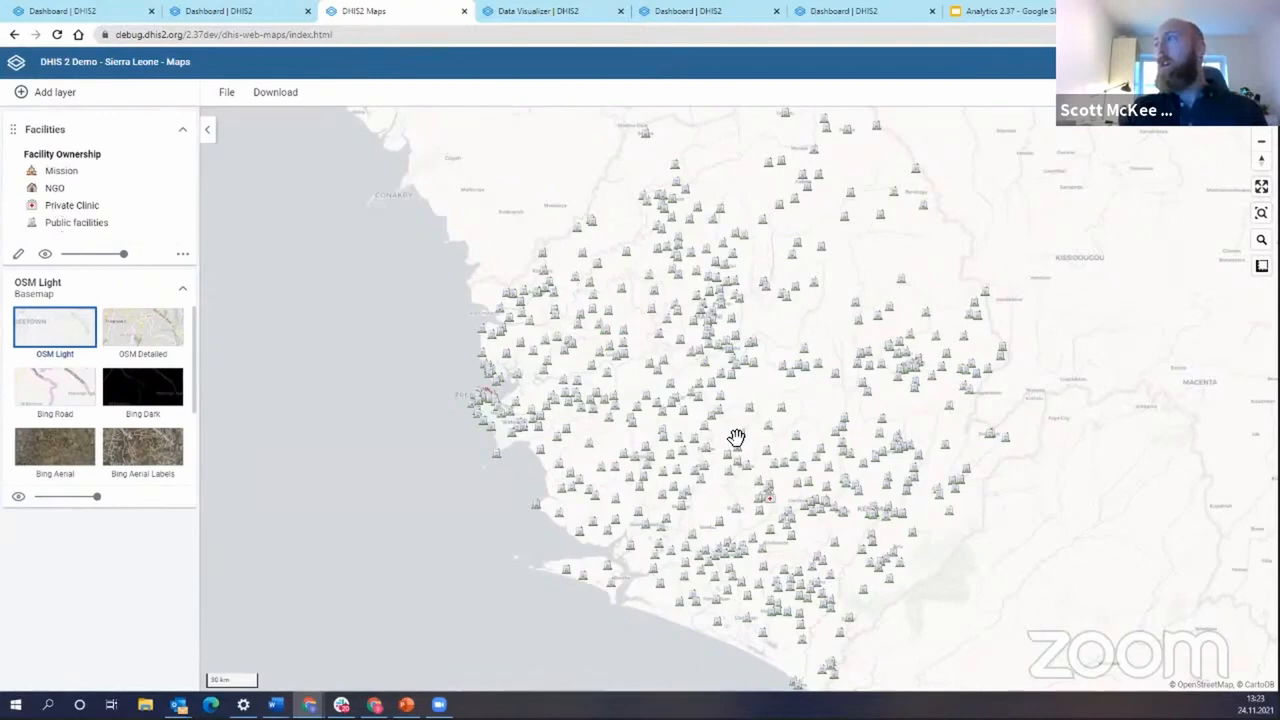
mouse_move(762, 412)
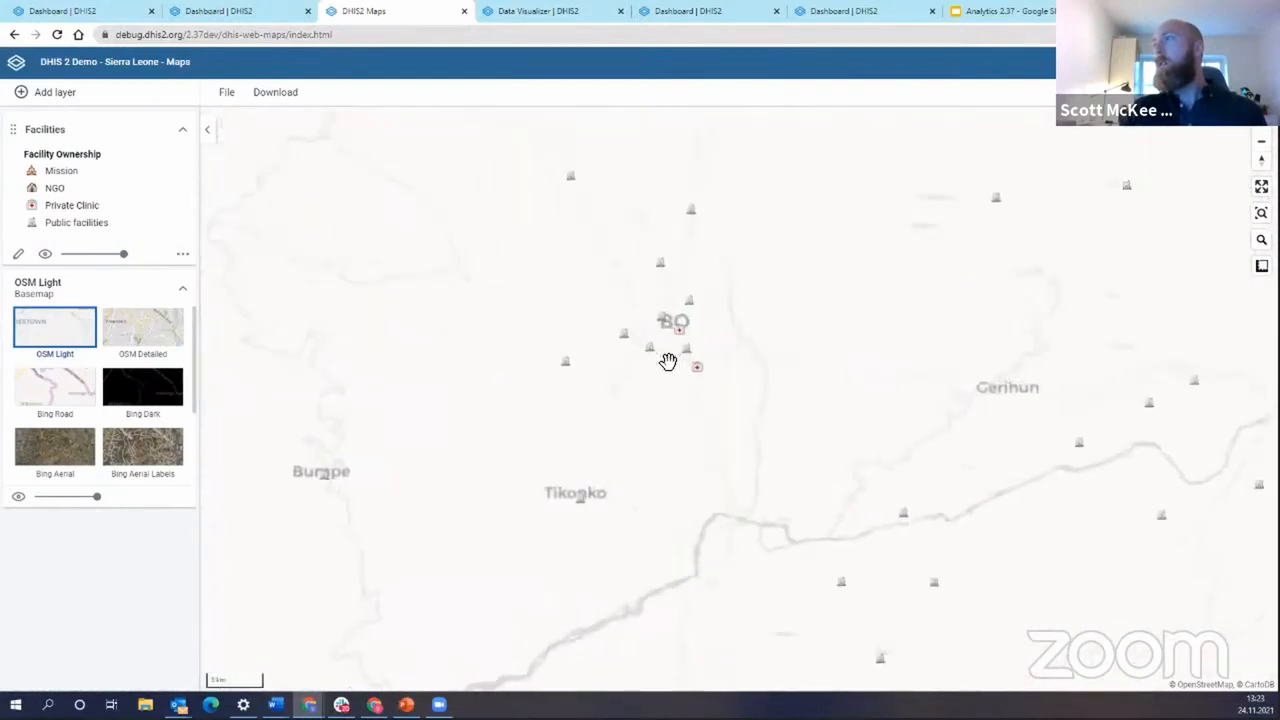
Step: Change the basemap to OSM Detailed and zoom out to the whole country
left_click(142, 334)
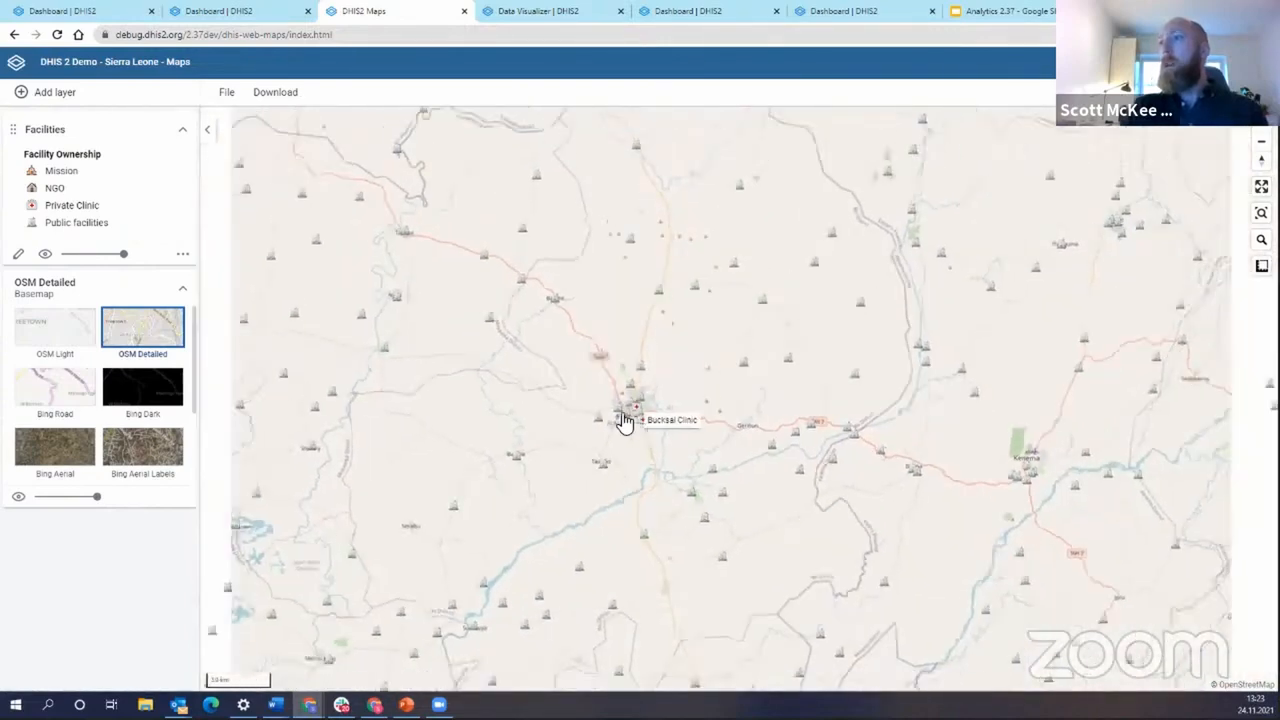
scroll("down", 3)
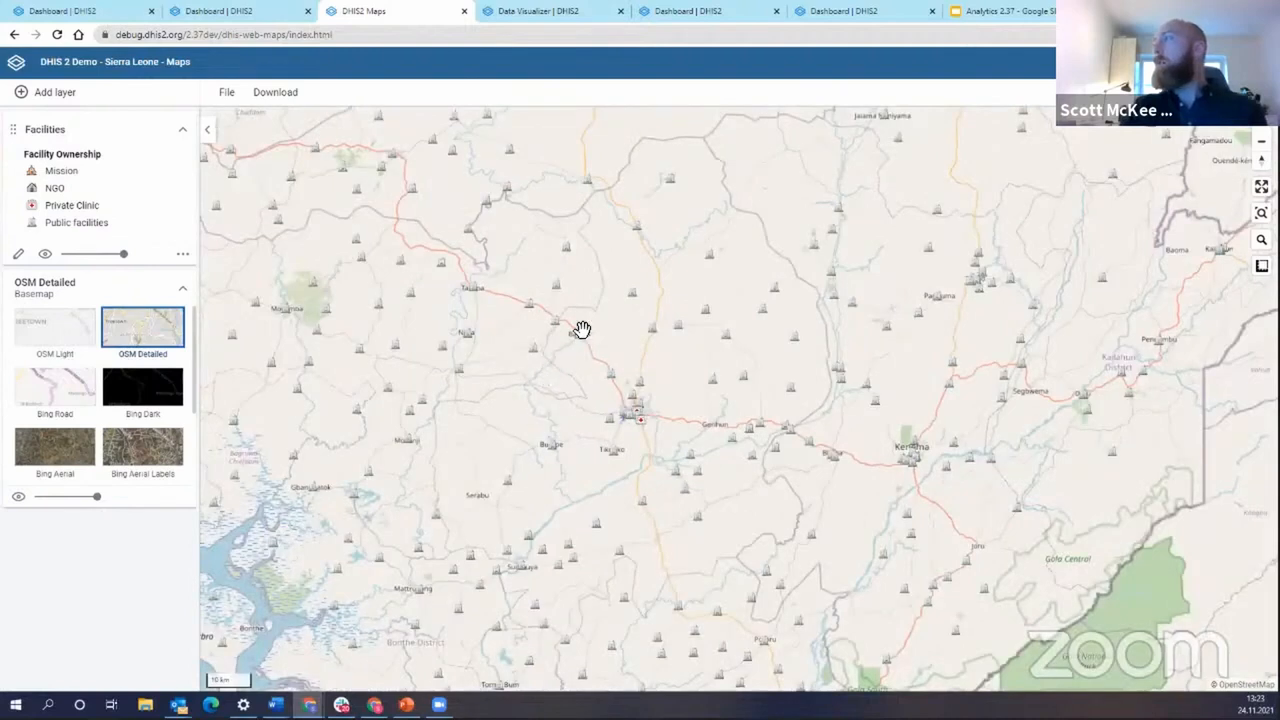
mouse_move(582, 354)
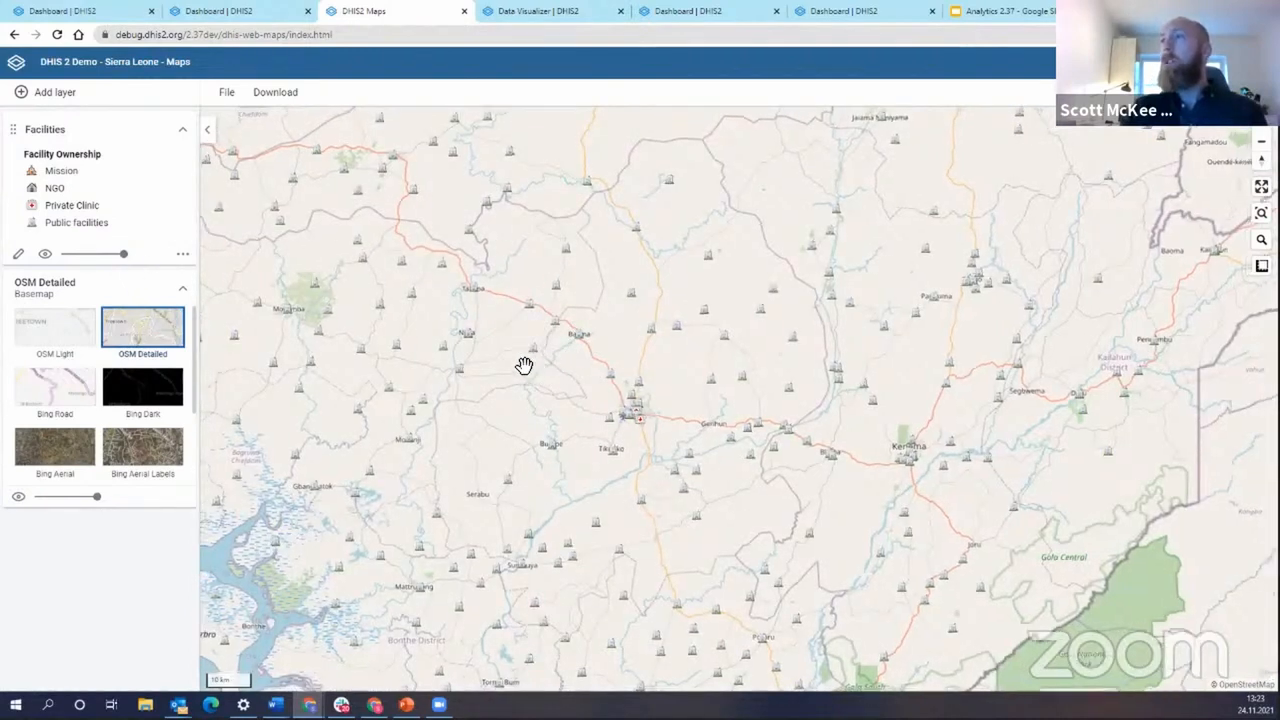
scroll("down", 3)
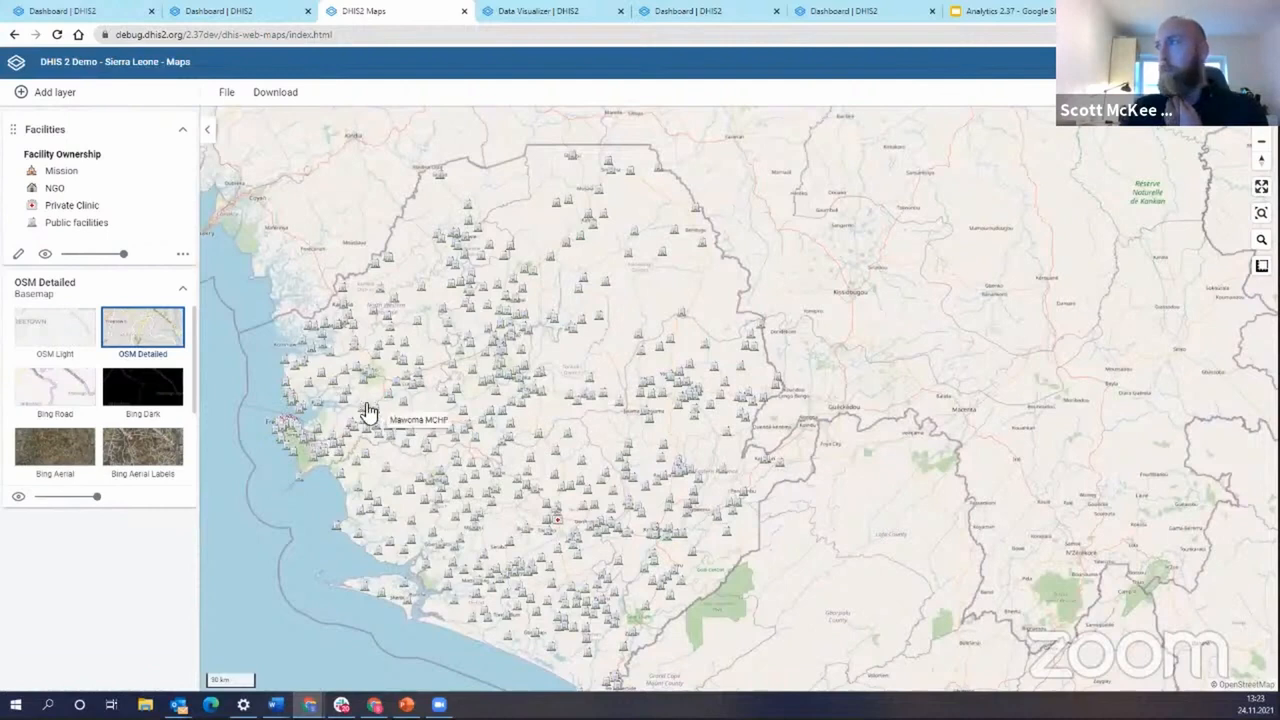
mouse_move(18, 252)
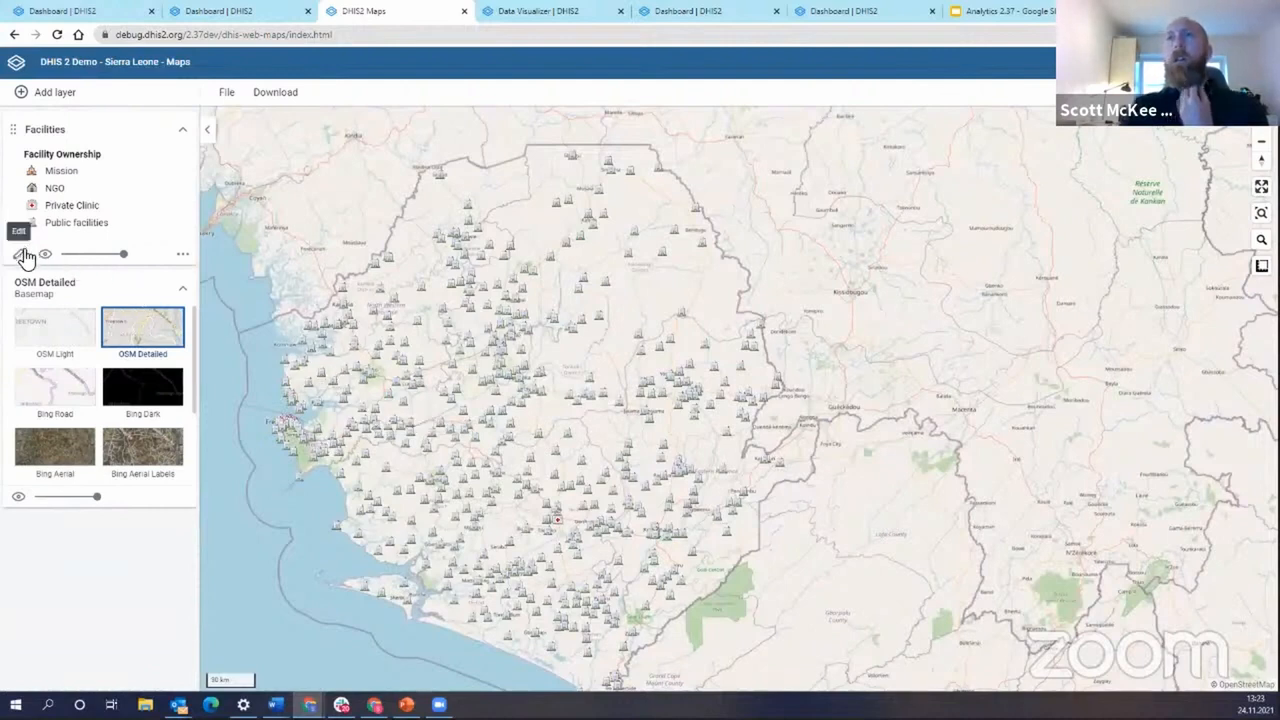